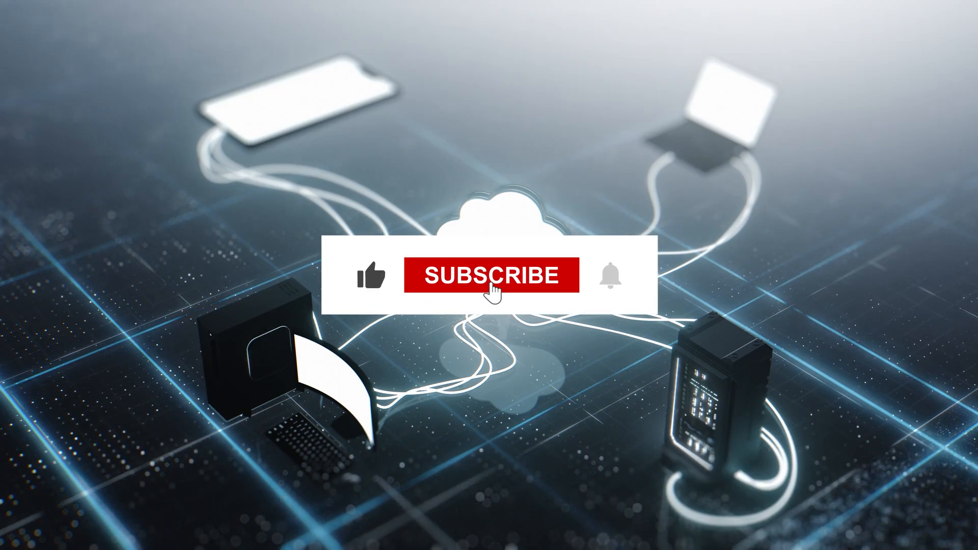
Step: Subscribe to the channel in the outro so the button reads SUBSCRIBED with the bell active
left_click(494, 276)
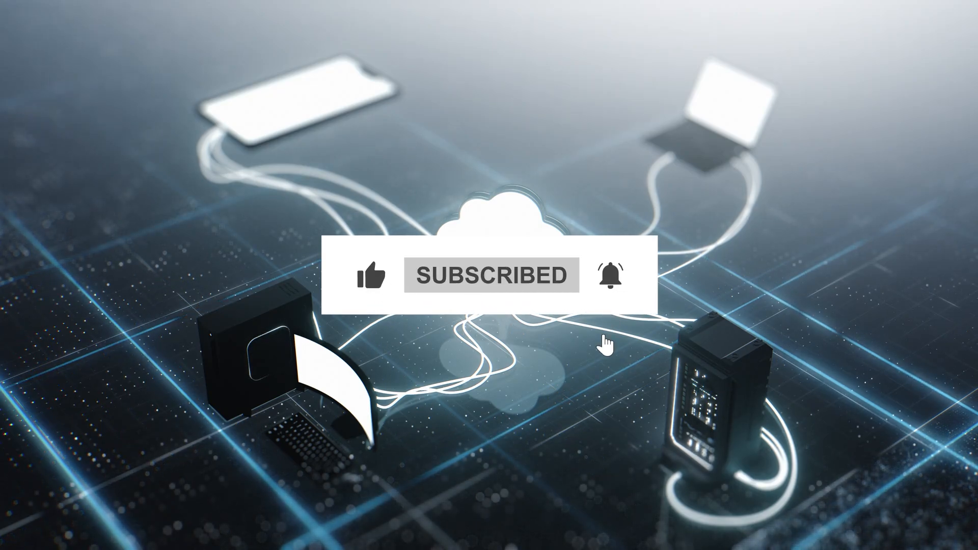